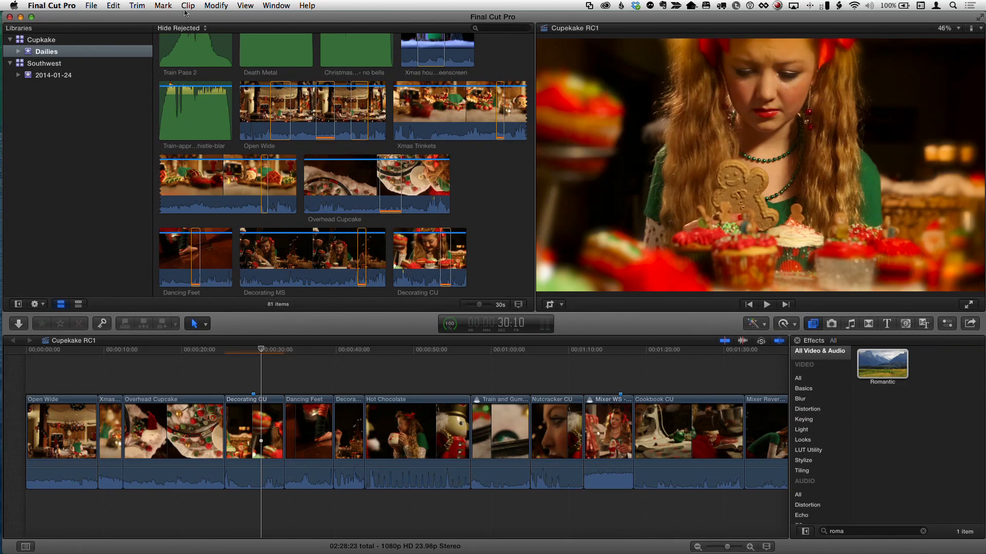
Reach the Audition commands for the Decorating CU clip through the Clip menu.
{"action": "left_click", "coordinate": [187, 5]}
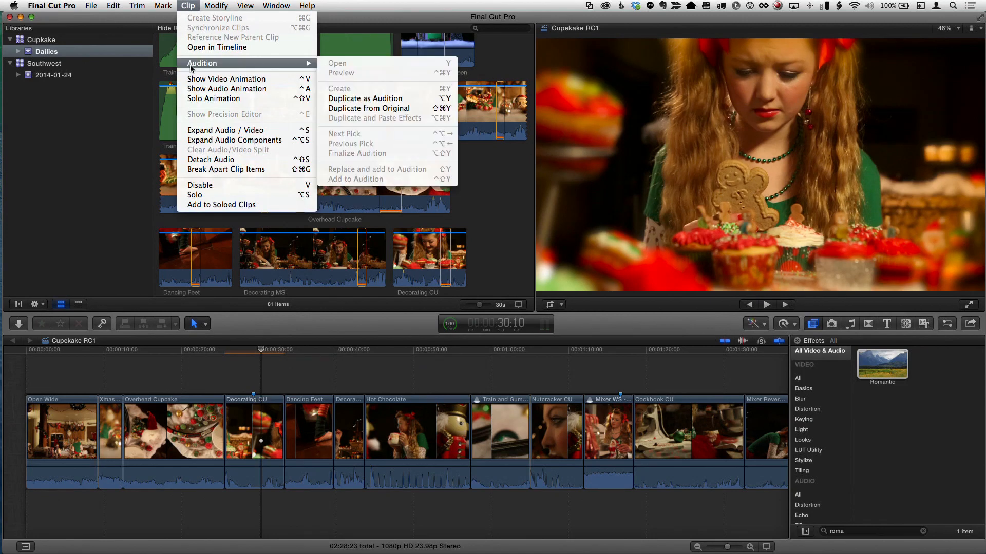
{"action": "mouse_move", "coordinate": [338, 72]}
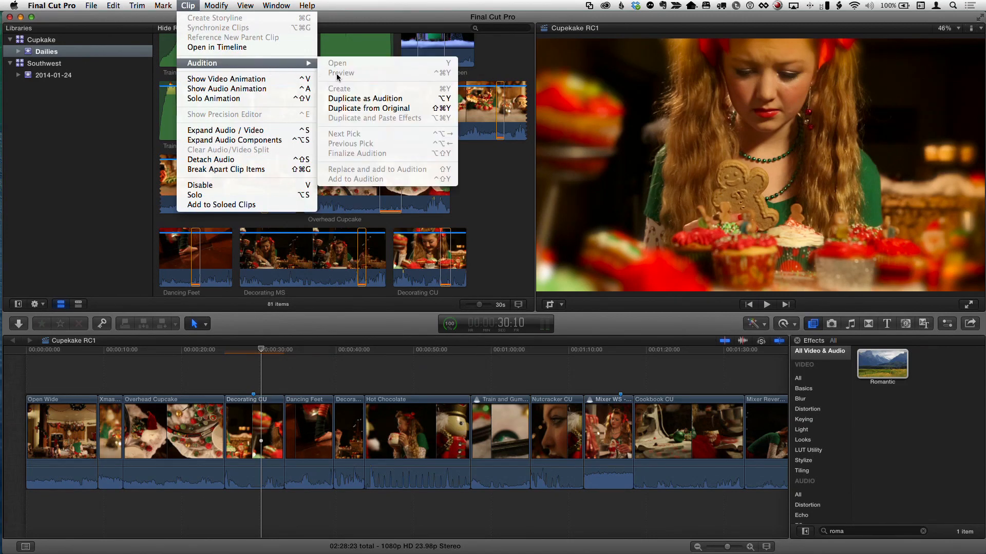
{"action": "mouse_move", "coordinate": [368, 108]}
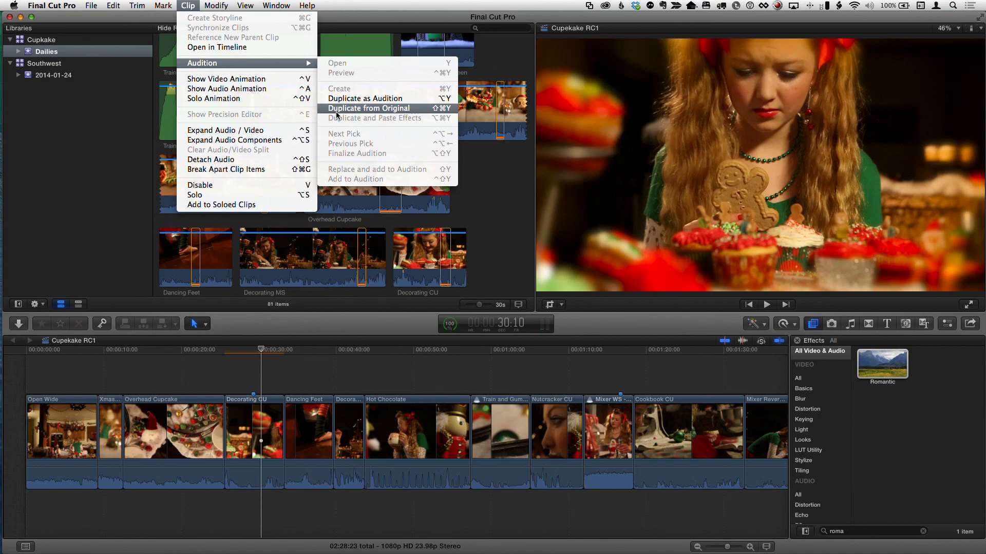